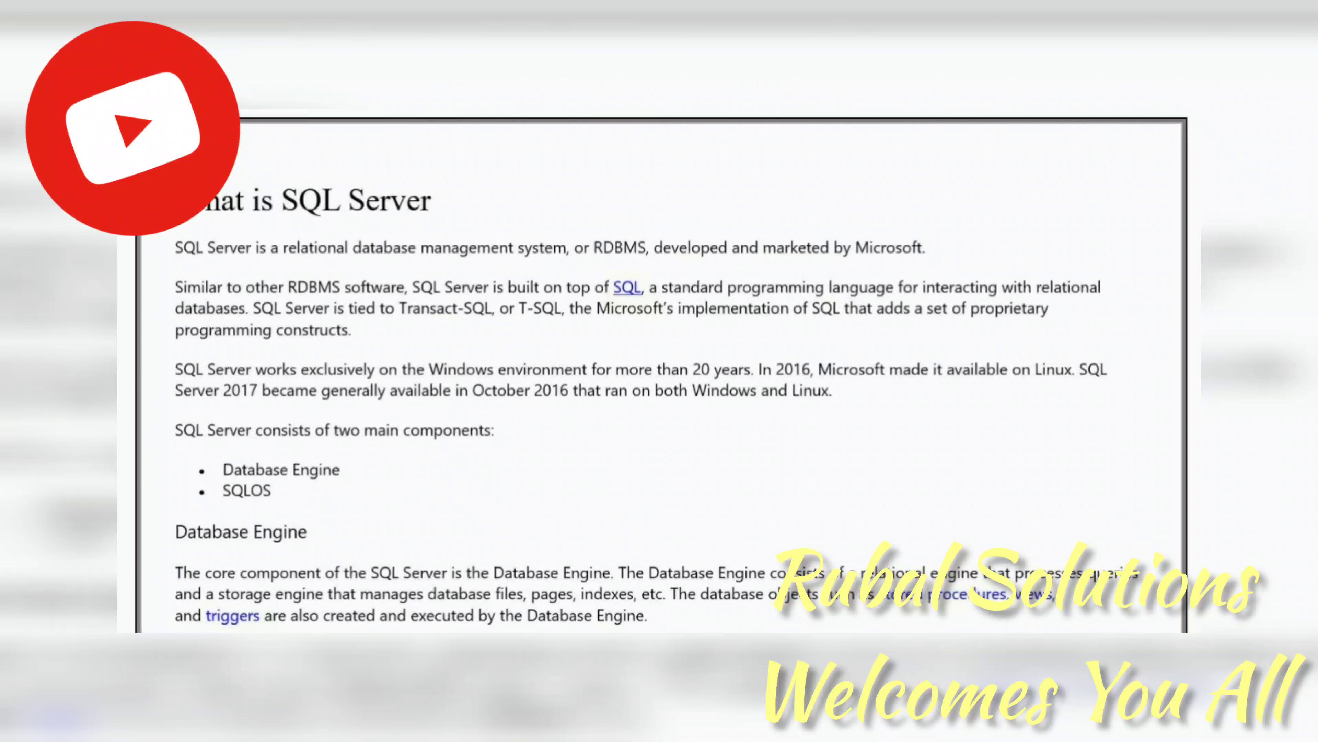
scroll("down", 3)
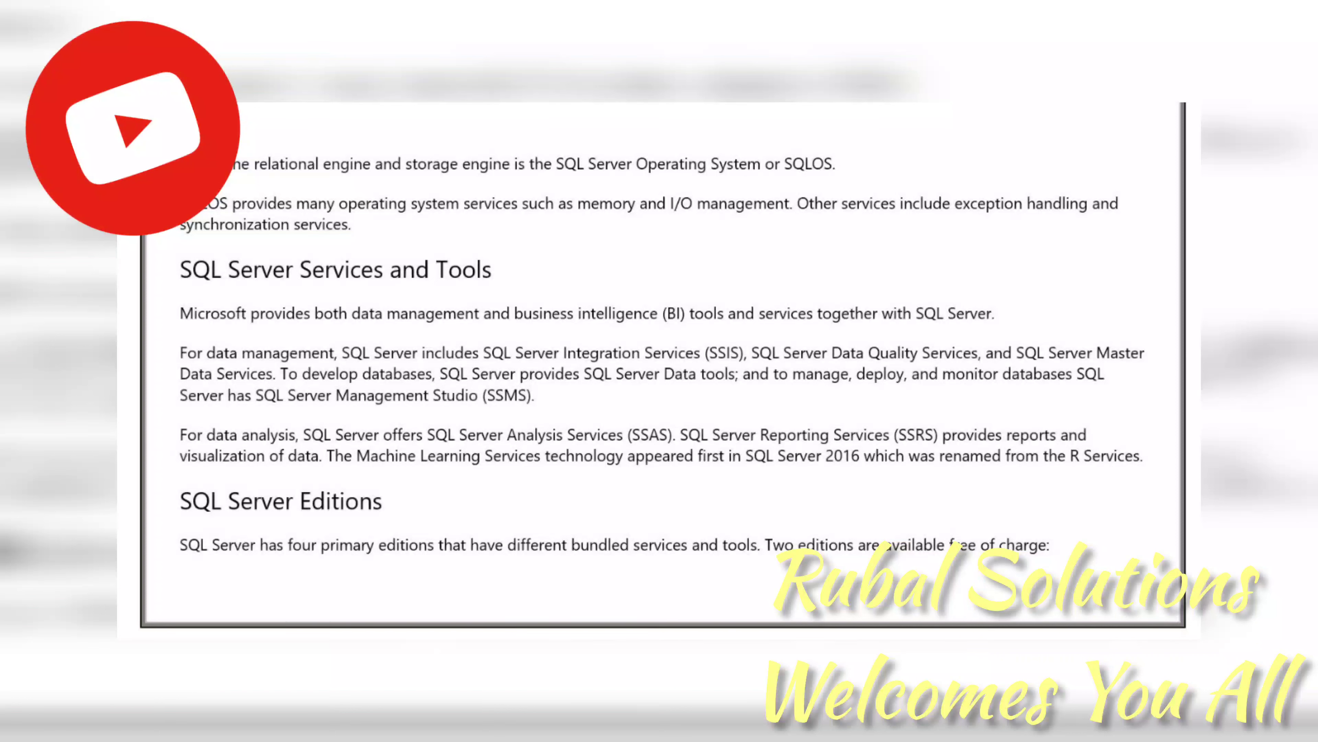
scroll("down", 3)
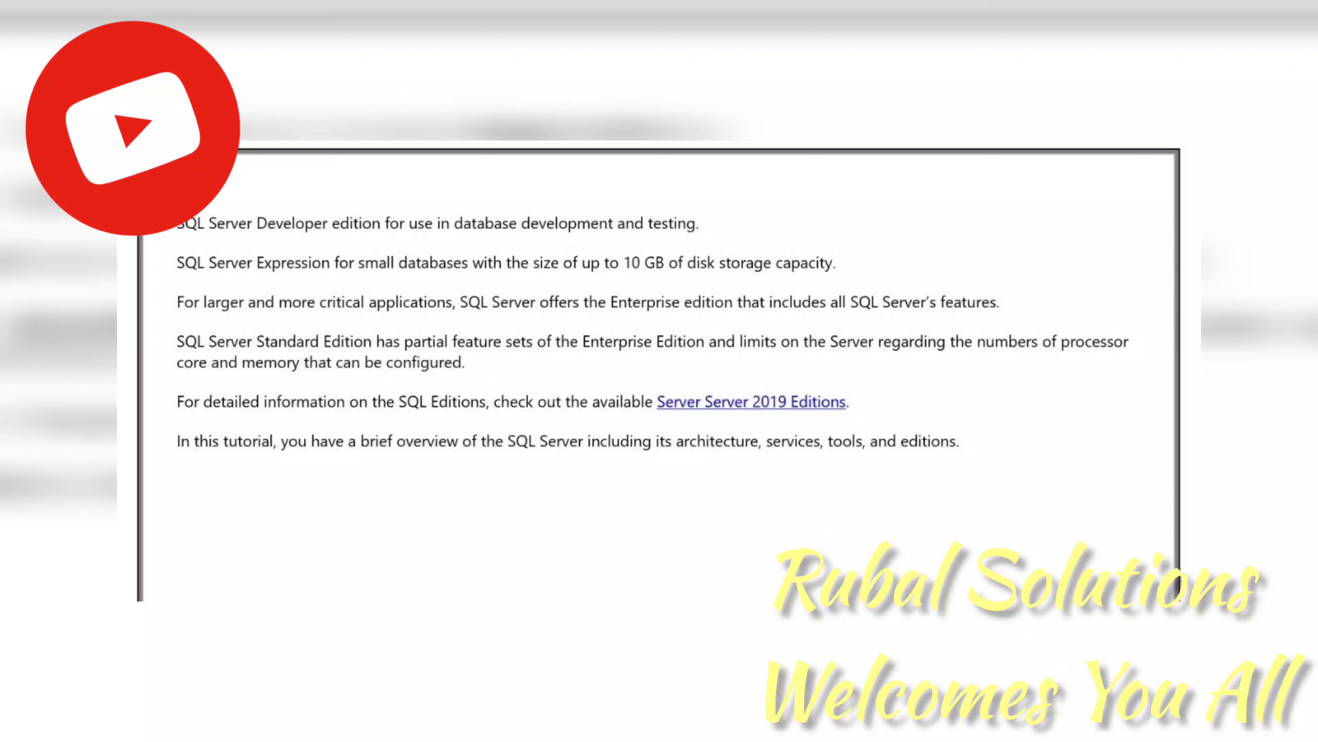